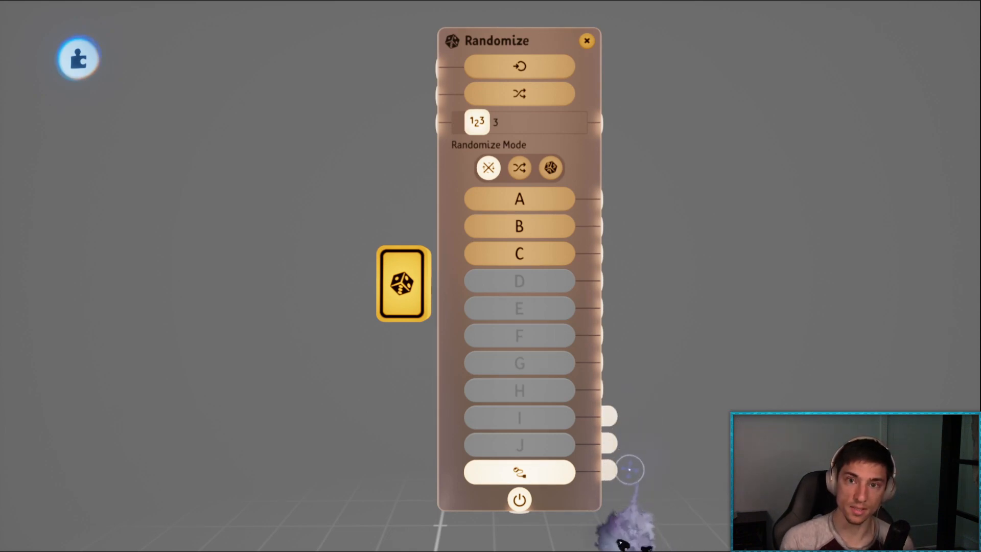
# Step: Close the Randomize gadget's tweak menu, leaving the three-output (A, B, C) randomizer in the scene
pyautogui.click(586, 41)
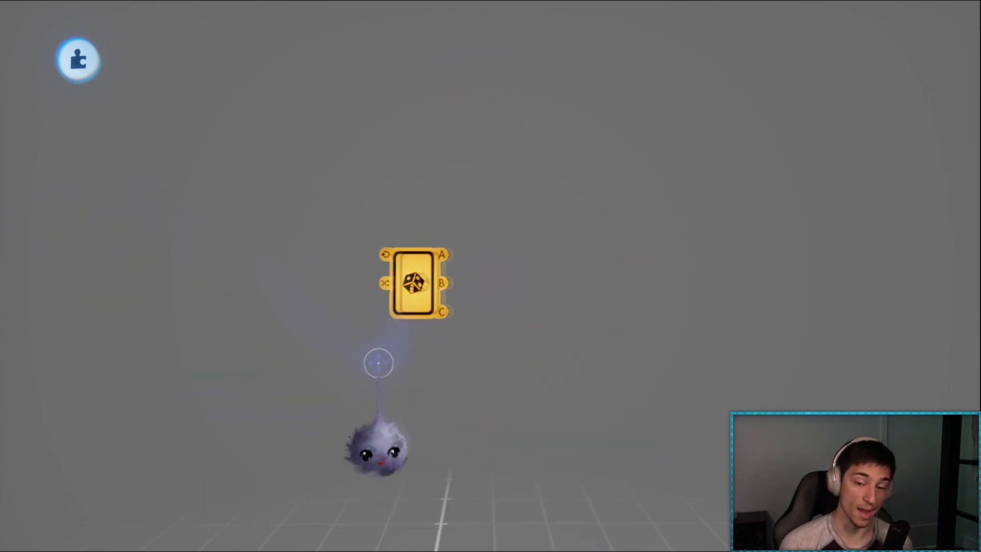
pyautogui.click(79, 59)
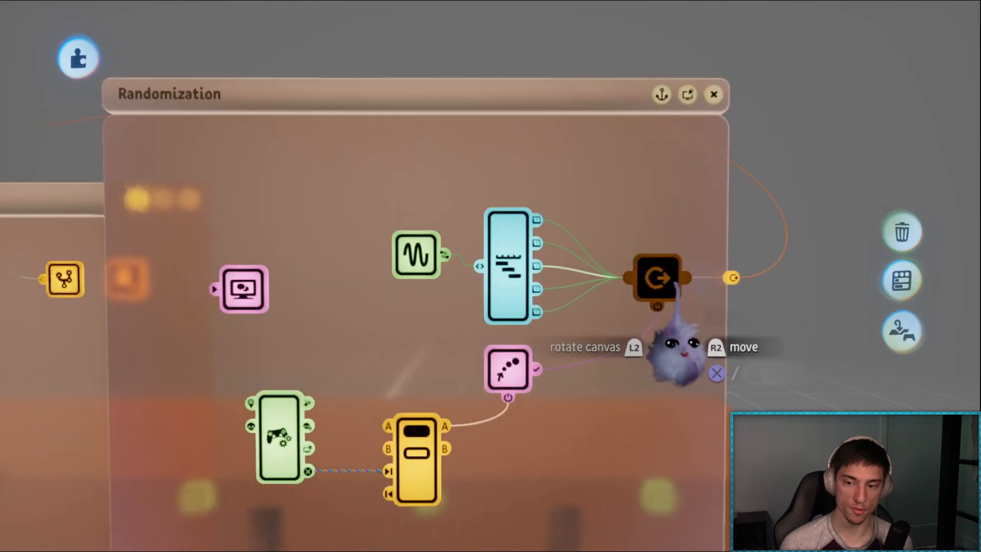
# Step: Collapse the Randomization microchip back into a compact chip in the scene
pyautogui.click(713, 94)
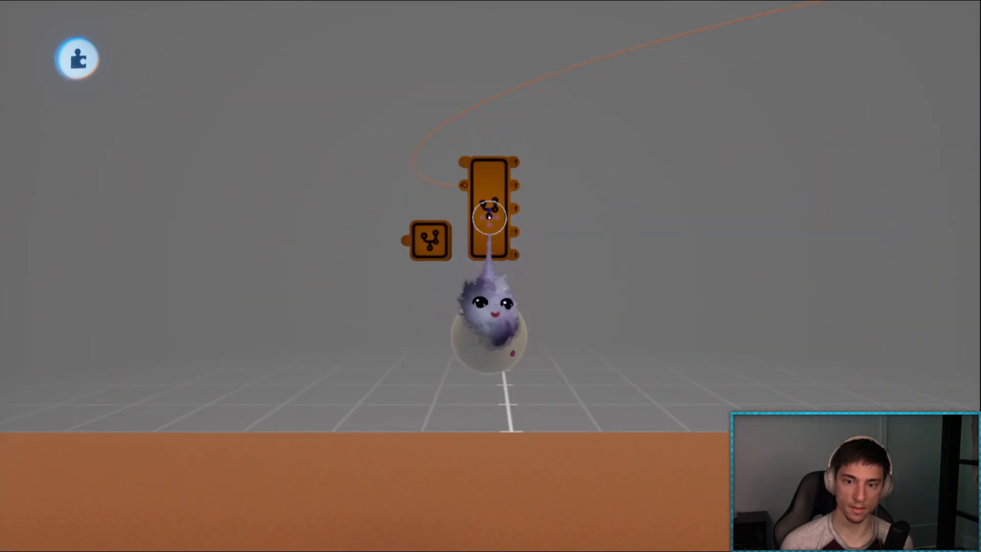